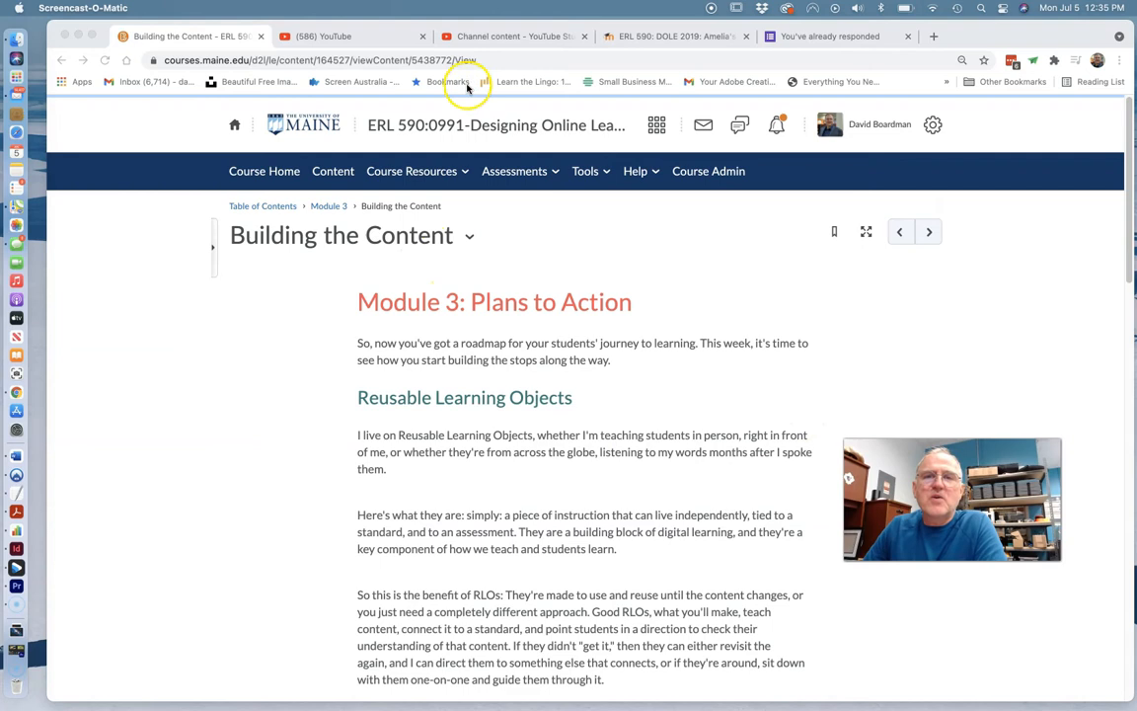
# Switch from the D2L Module 3 course page to the YouTube home page tab
pyautogui.click(324, 36)
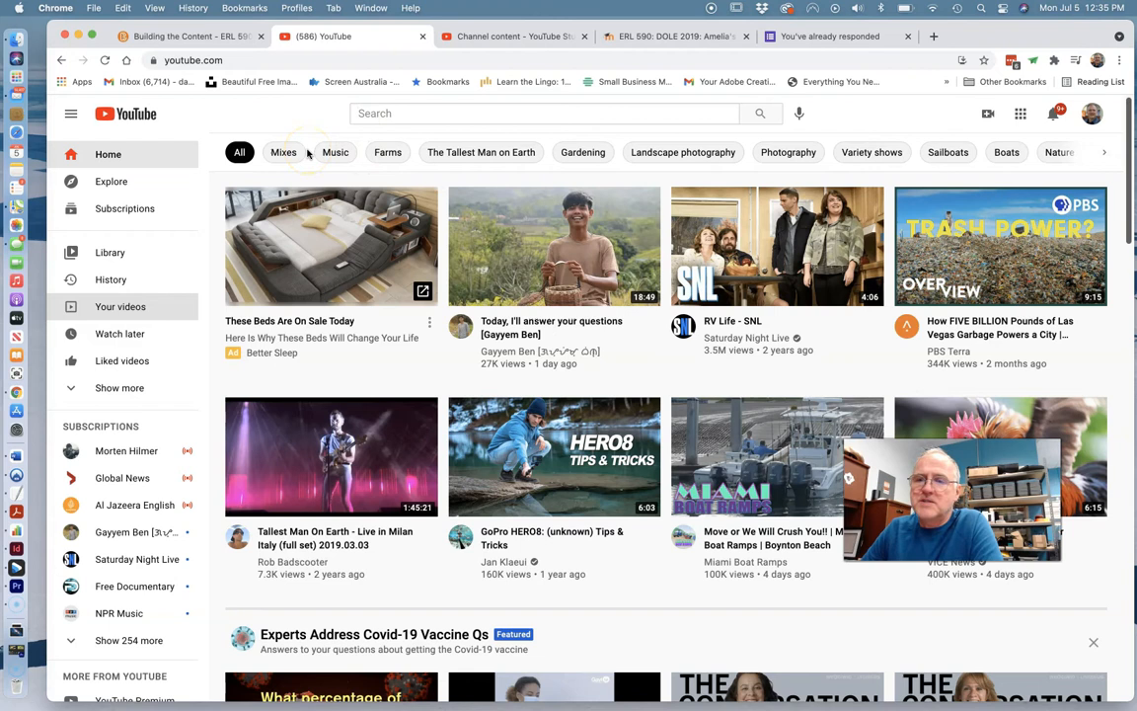
pyautogui.moveTo(120, 306)
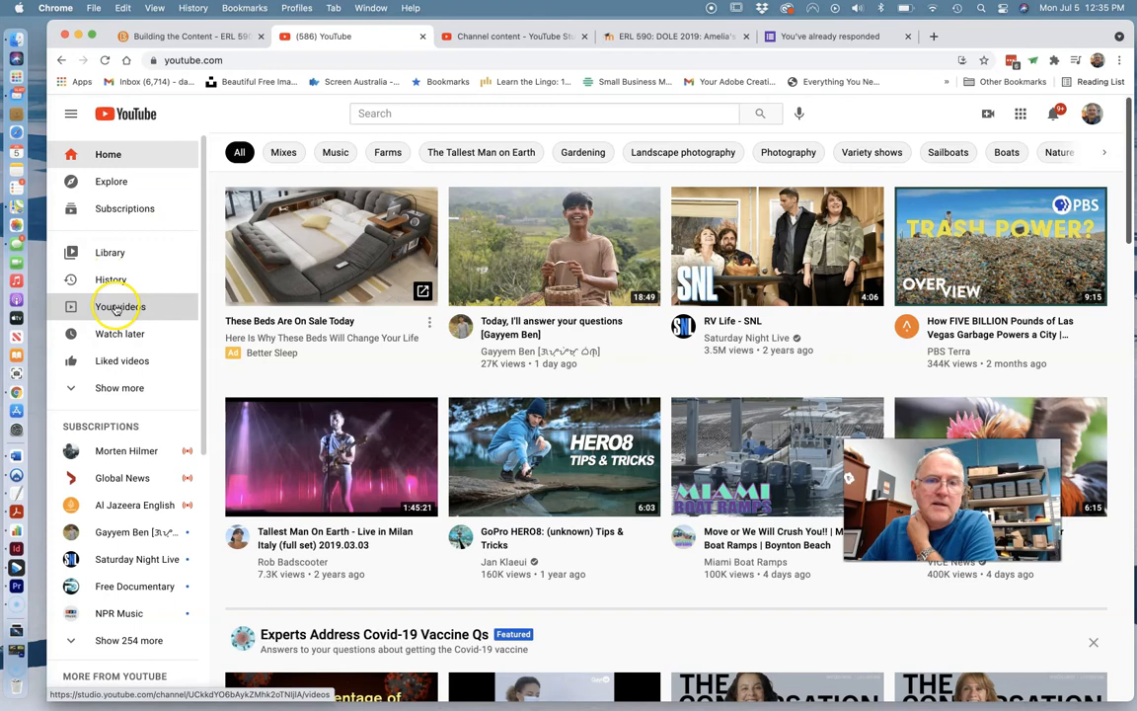
# Open the channel's videos in YouTube Studio and scroll down to late-2020 uploads
pyautogui.click(119, 306)
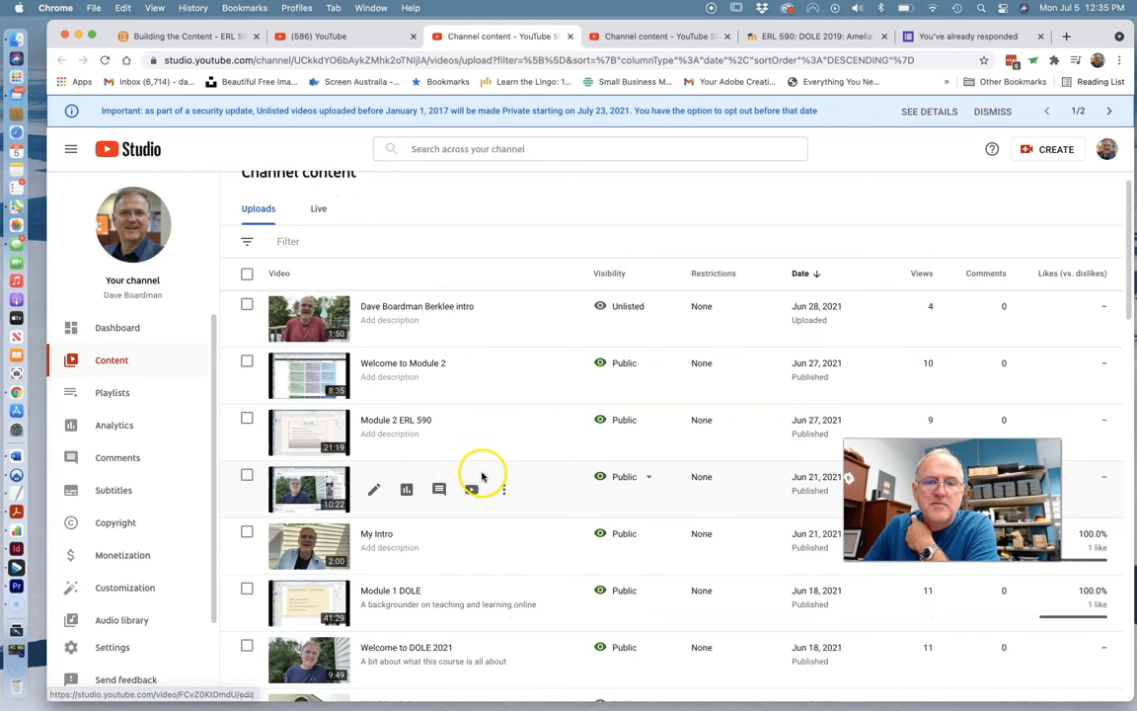
pyautogui.scroll(-3)
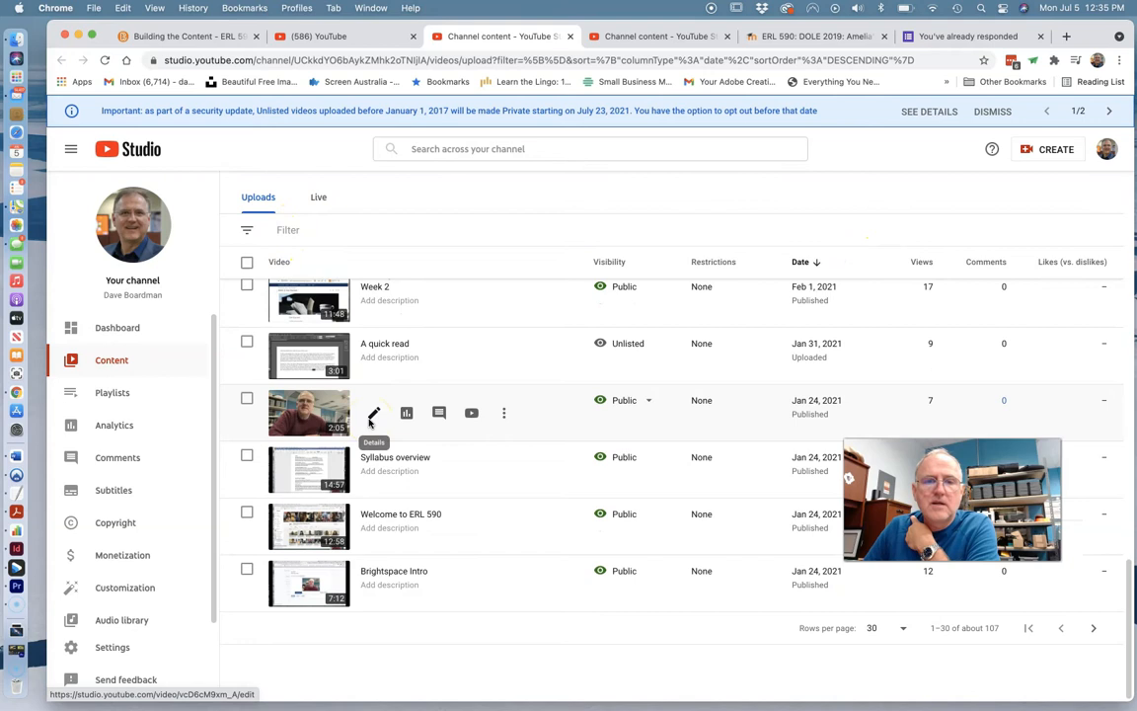
pyautogui.scroll(-3)
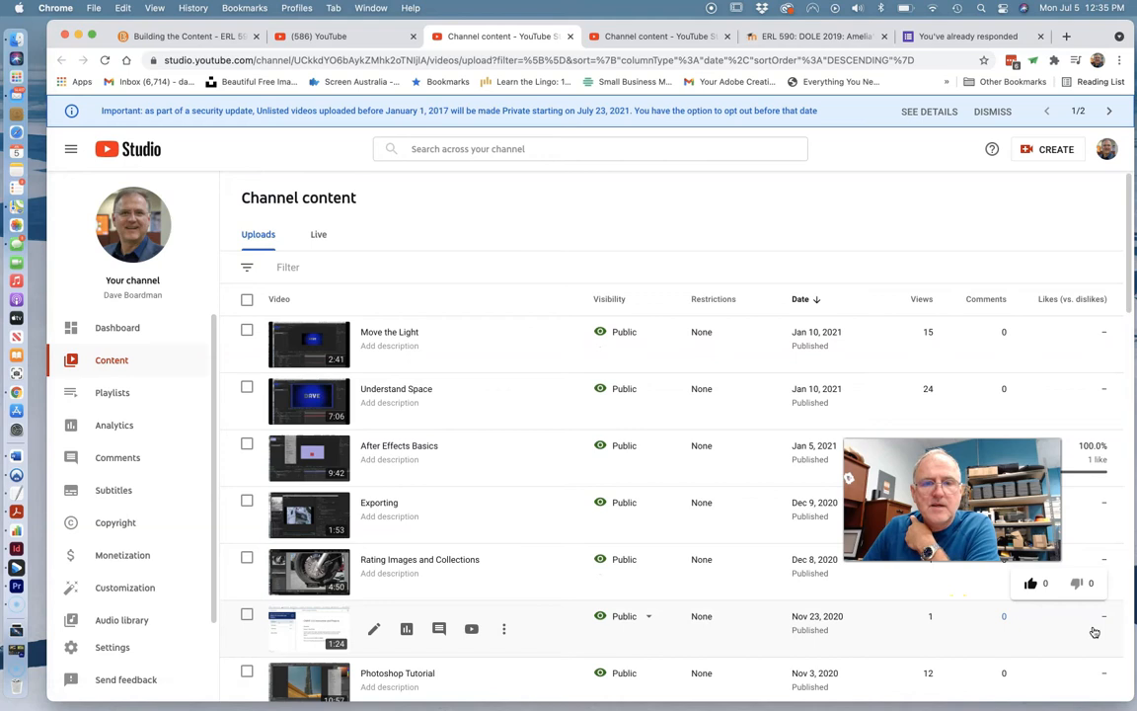
pyautogui.scroll(-3)
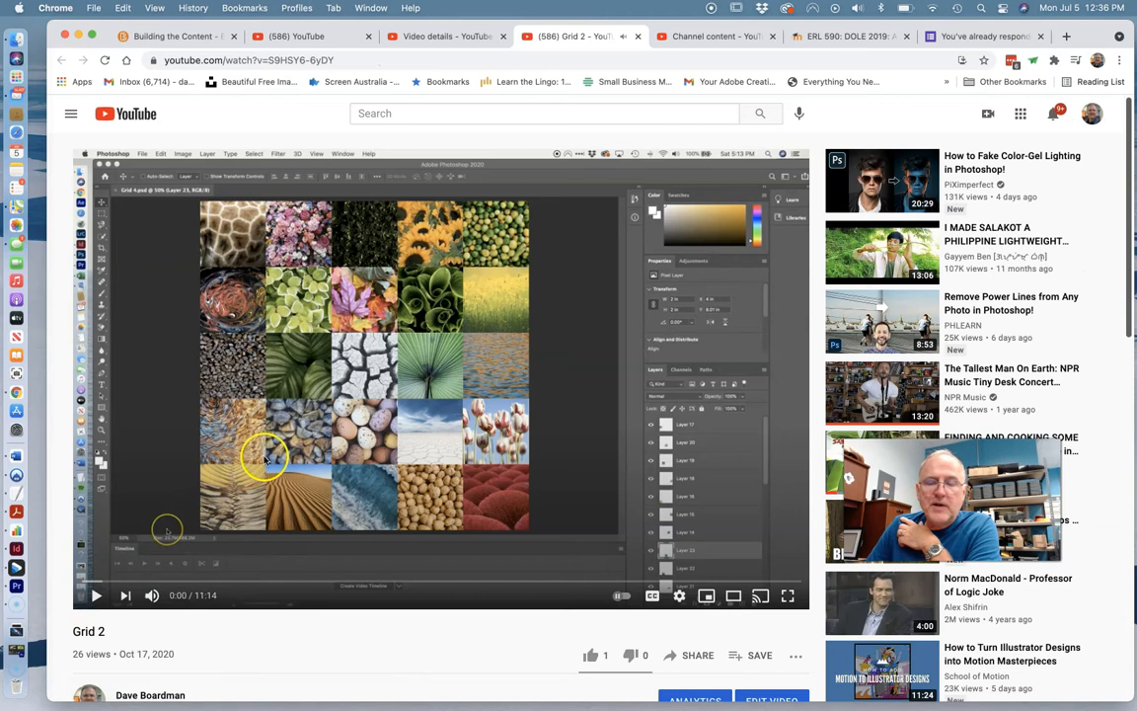
pyautogui.moveTo(96, 594)
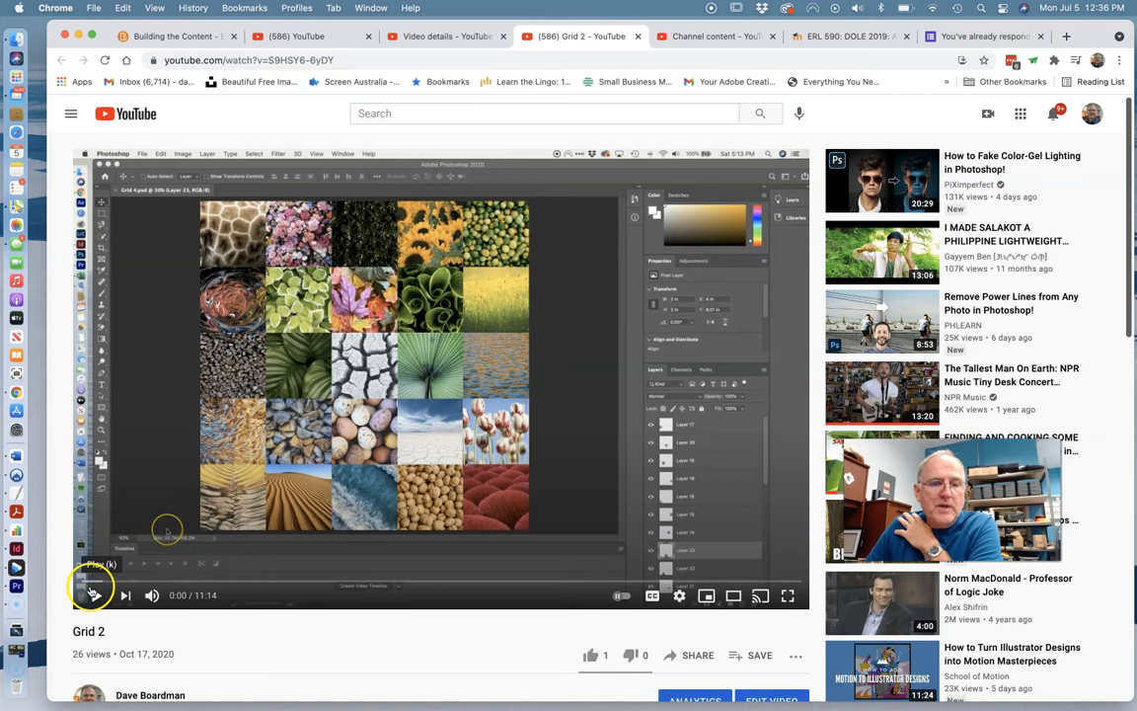
# Play the Grid 2 Photoshop tutorial, pause it at 1:26, then return to the D2L tab
pyautogui.click(93, 594)
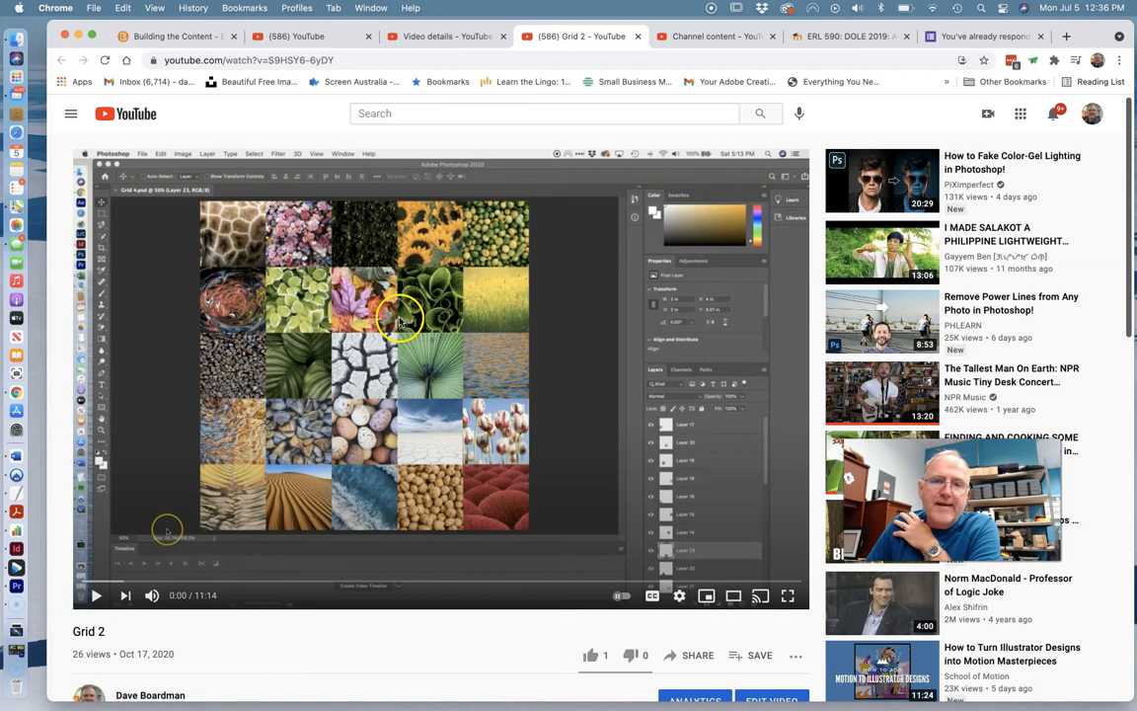
pyautogui.moveTo(96, 594)
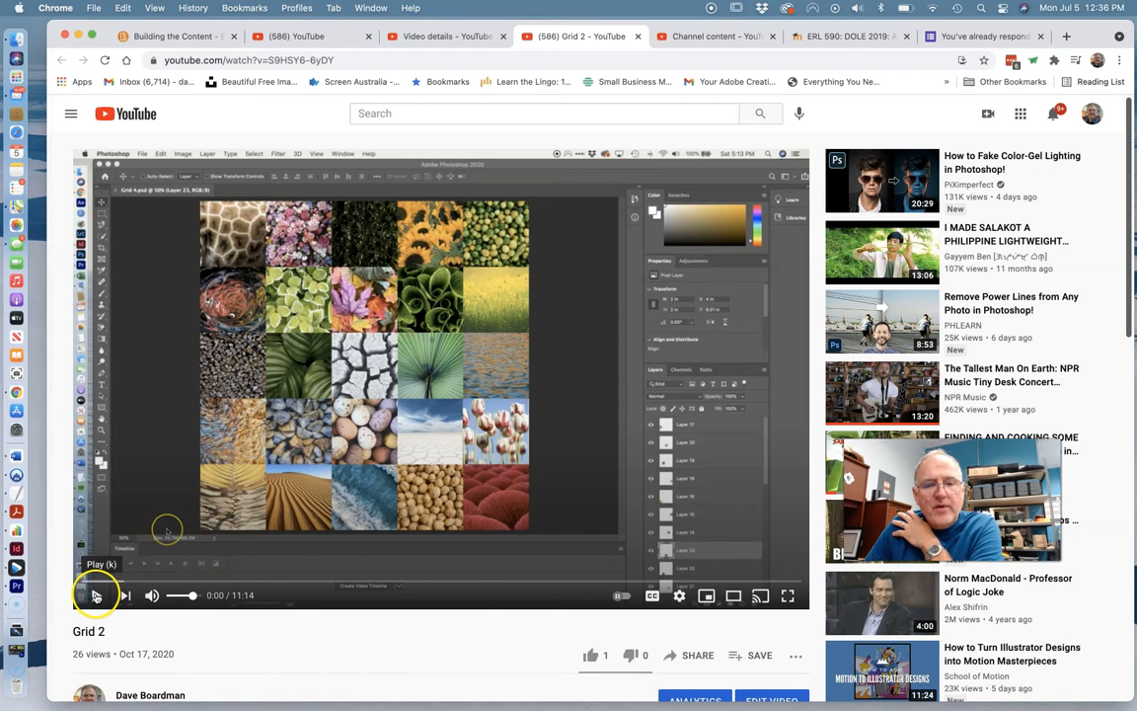
pyautogui.click(96, 594)
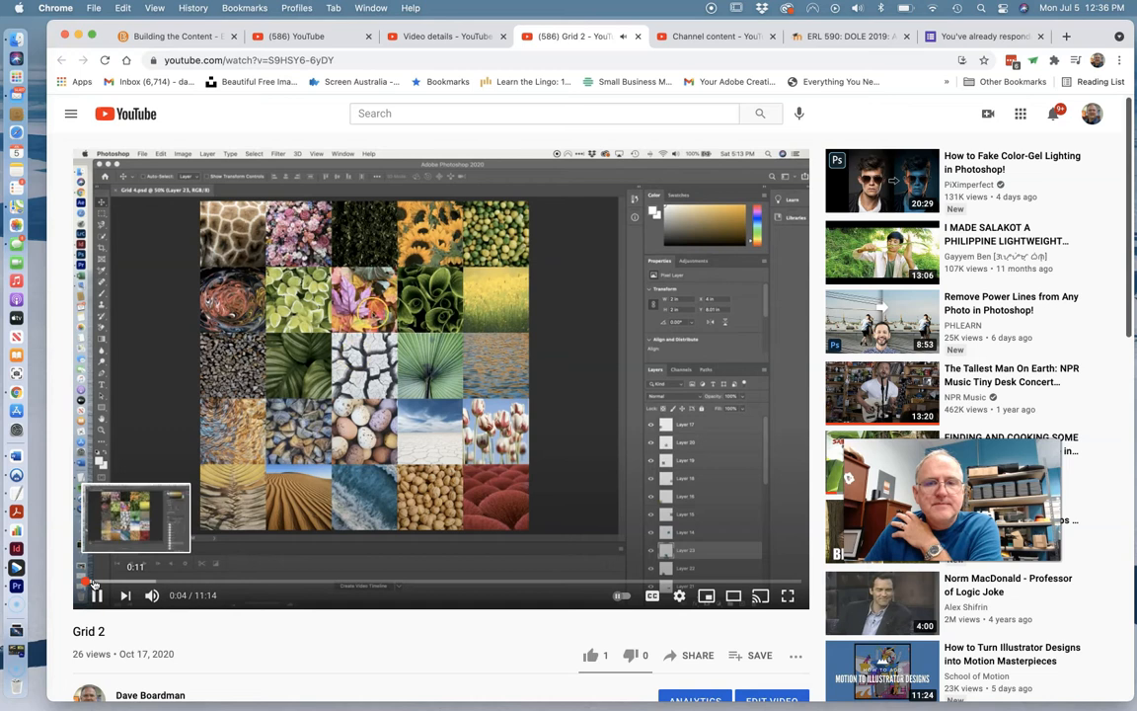
pyautogui.click(96, 594)
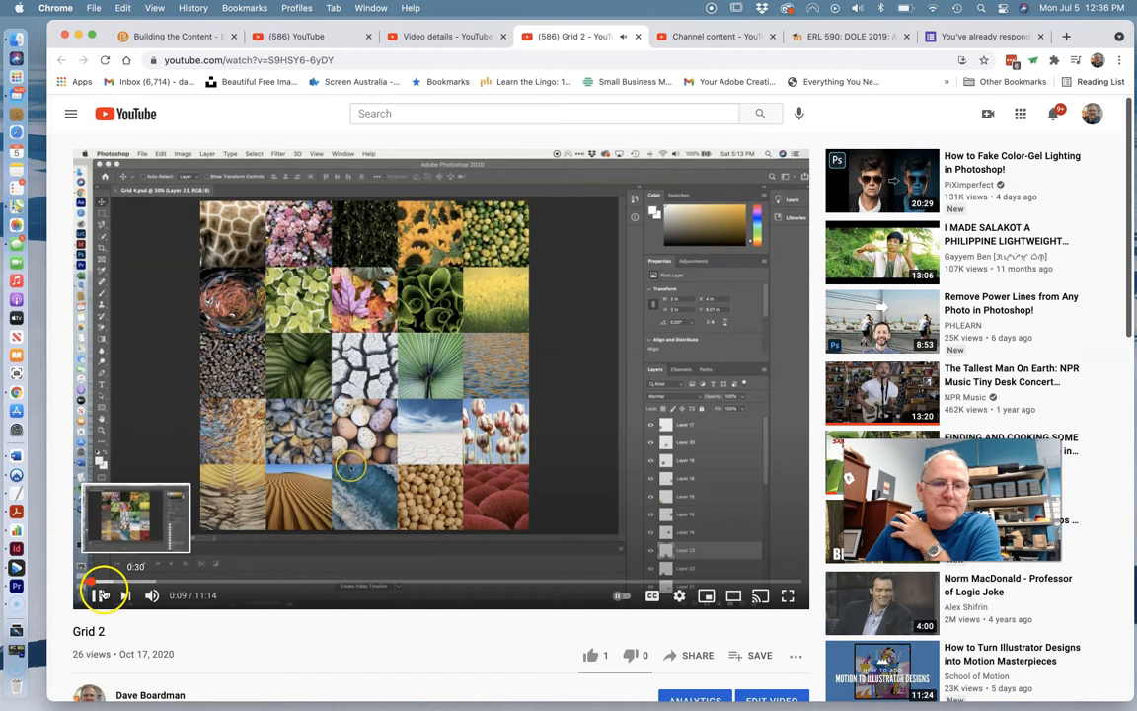
pyautogui.click(96, 596)
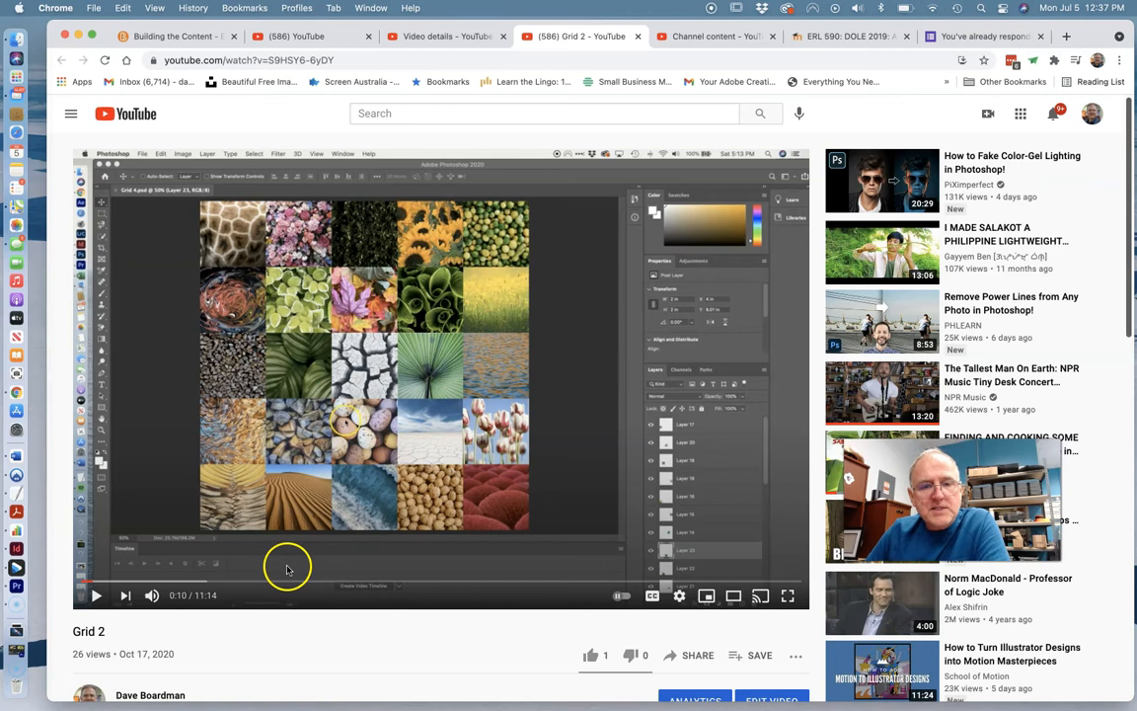
pyautogui.moveTo(399, 355)
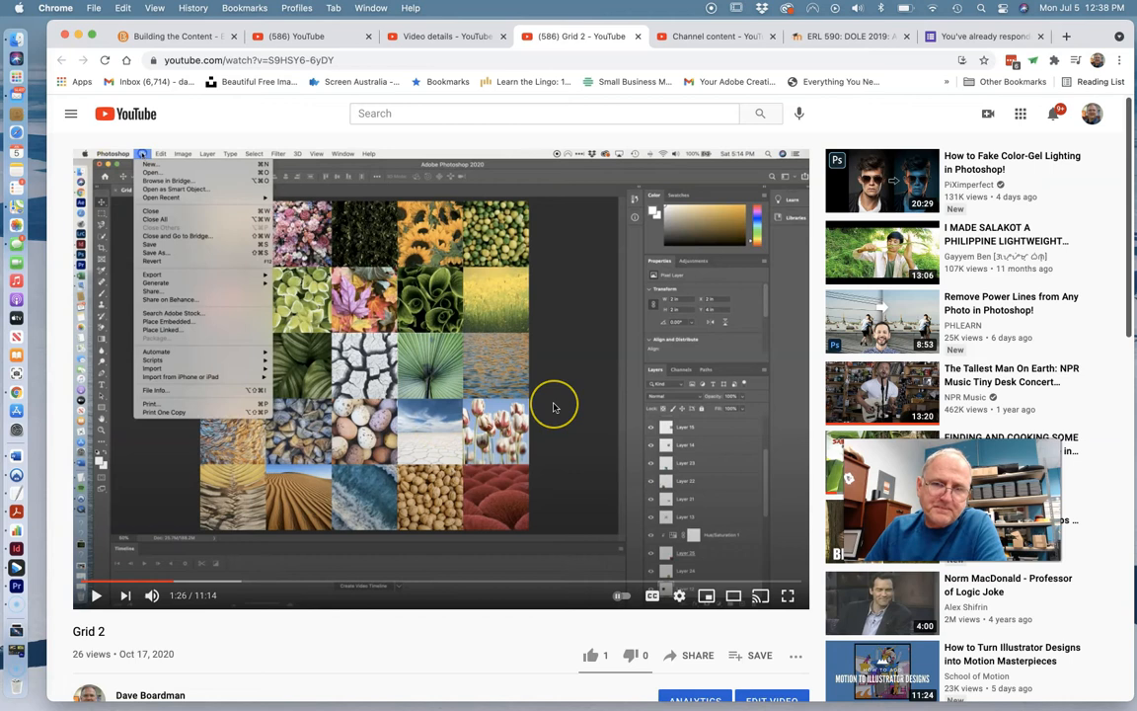
pyautogui.moveTo(556, 403)
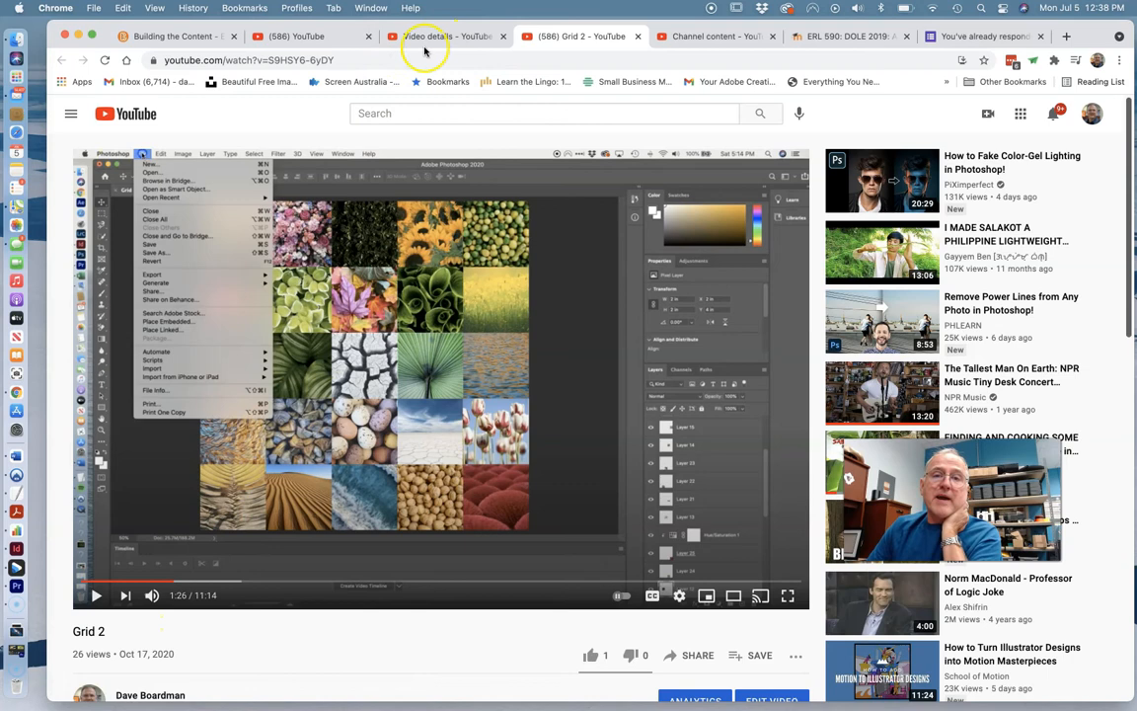
pyautogui.click(178, 36)
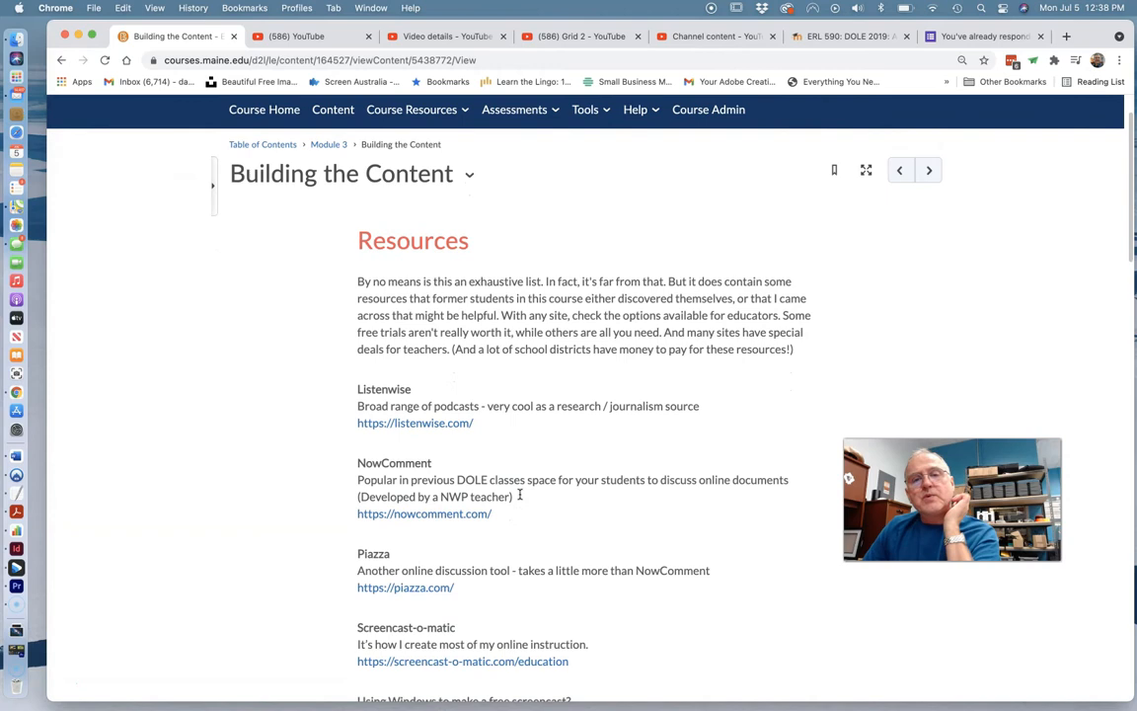
# Scroll the Resources list past Flipgrid and Powtoon, then switch to the ERL 590 DOLE 2019 Moodle tab
pyautogui.scroll(-3)
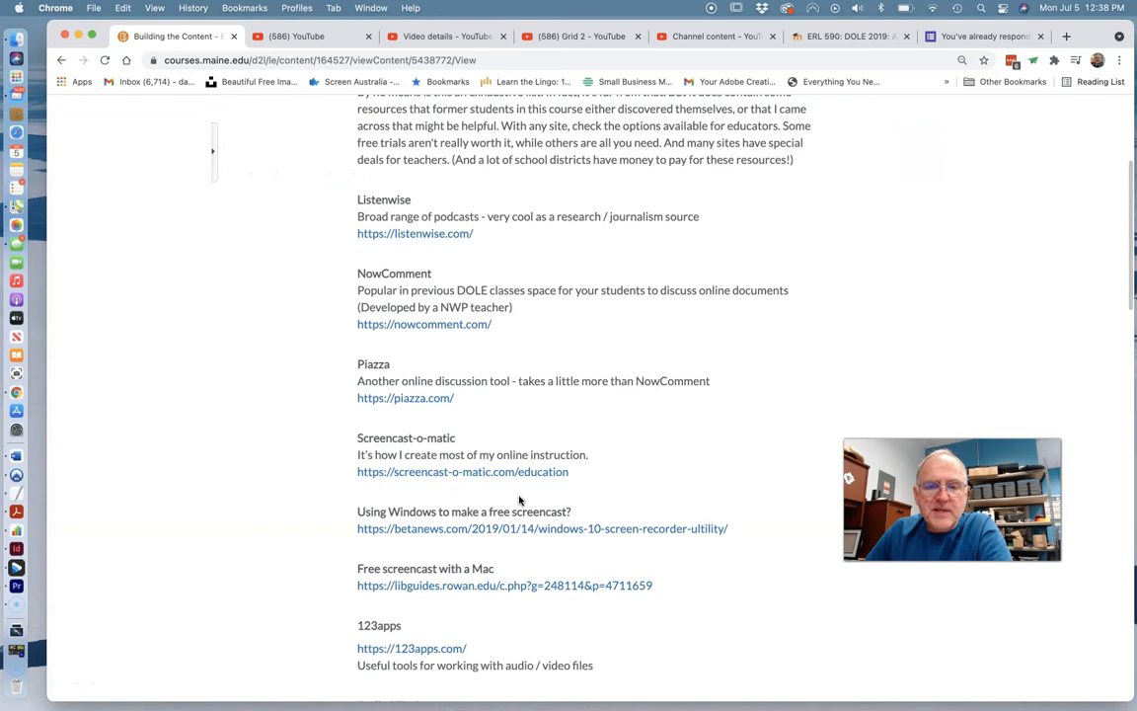
pyautogui.scroll(-3)
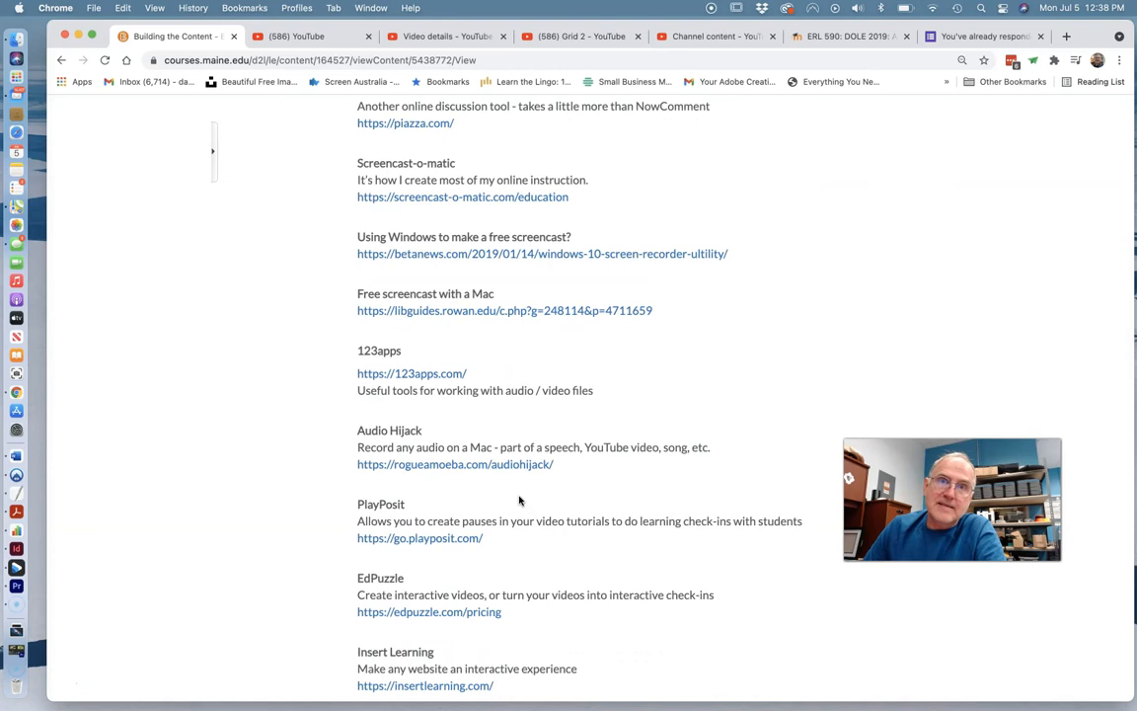
pyautogui.scroll(-3)
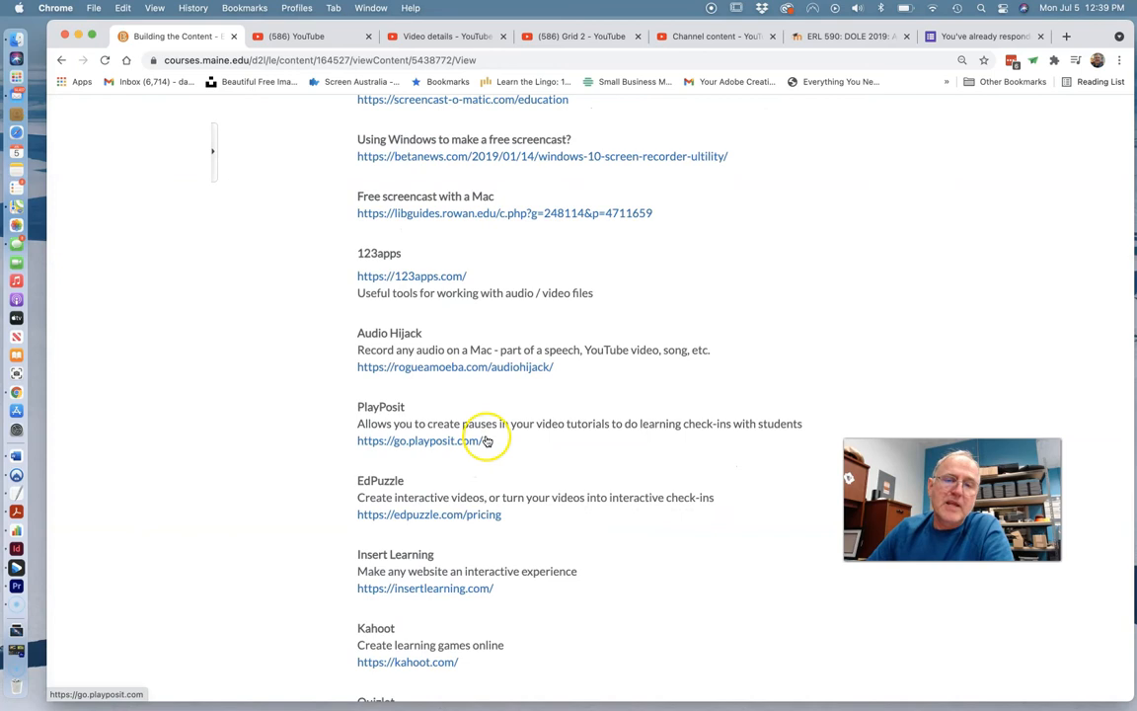
pyautogui.scroll(-3)
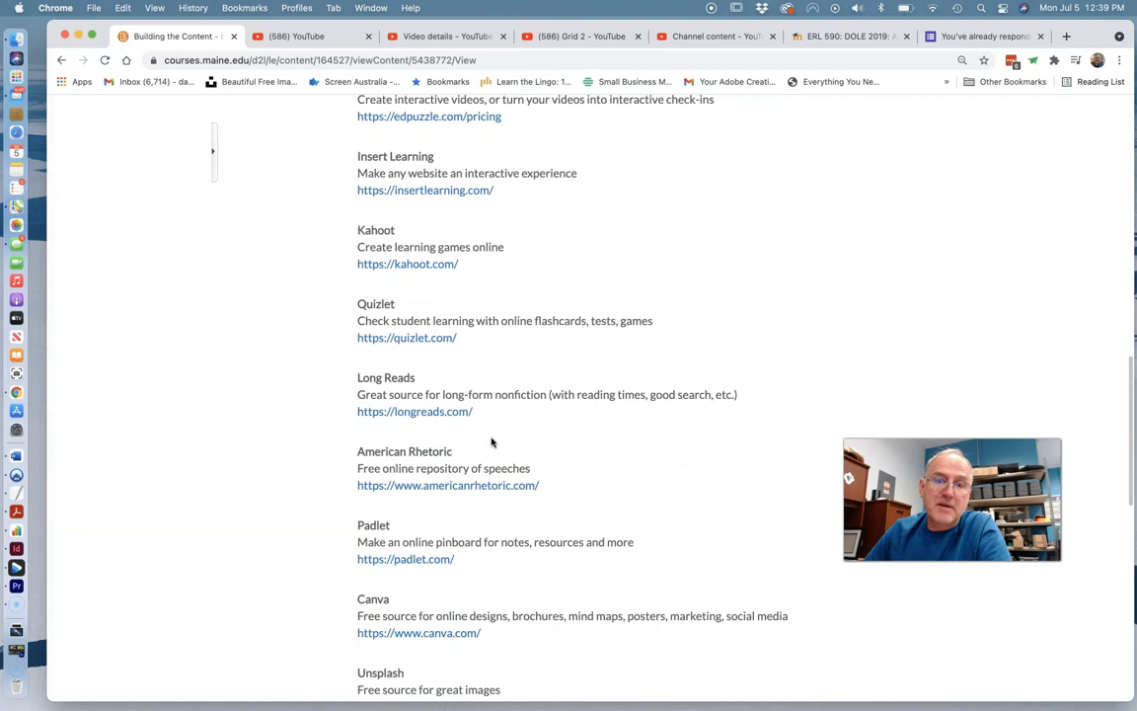
pyautogui.scroll(-3)
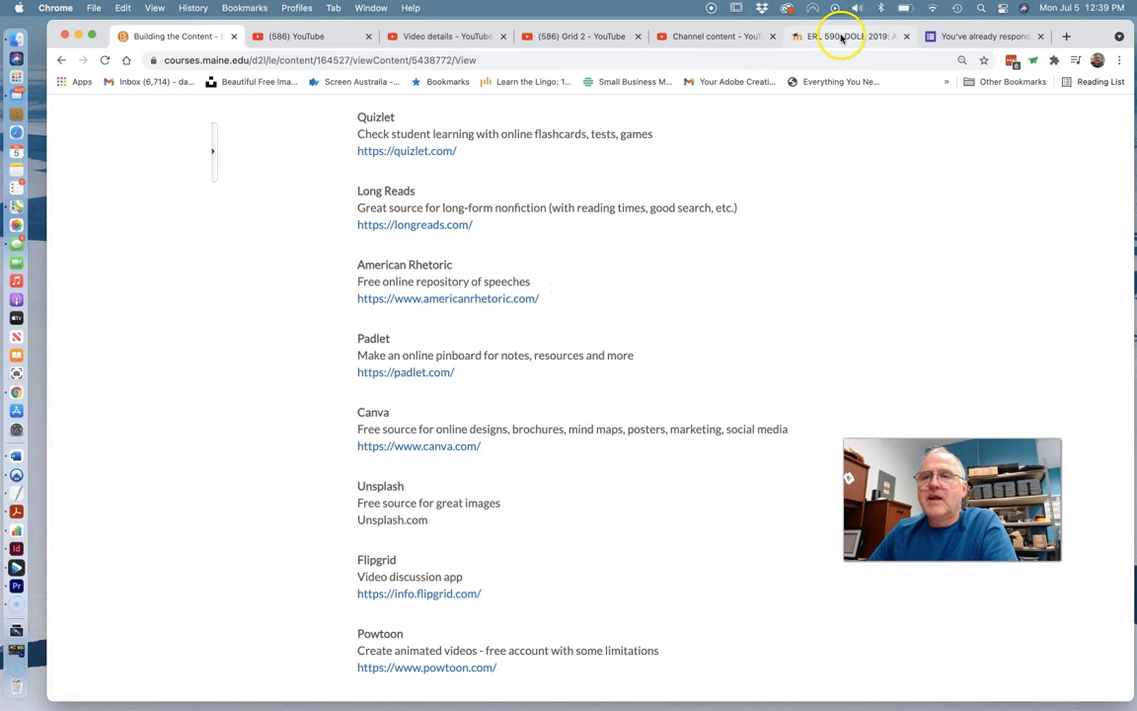
pyautogui.click(844, 37)
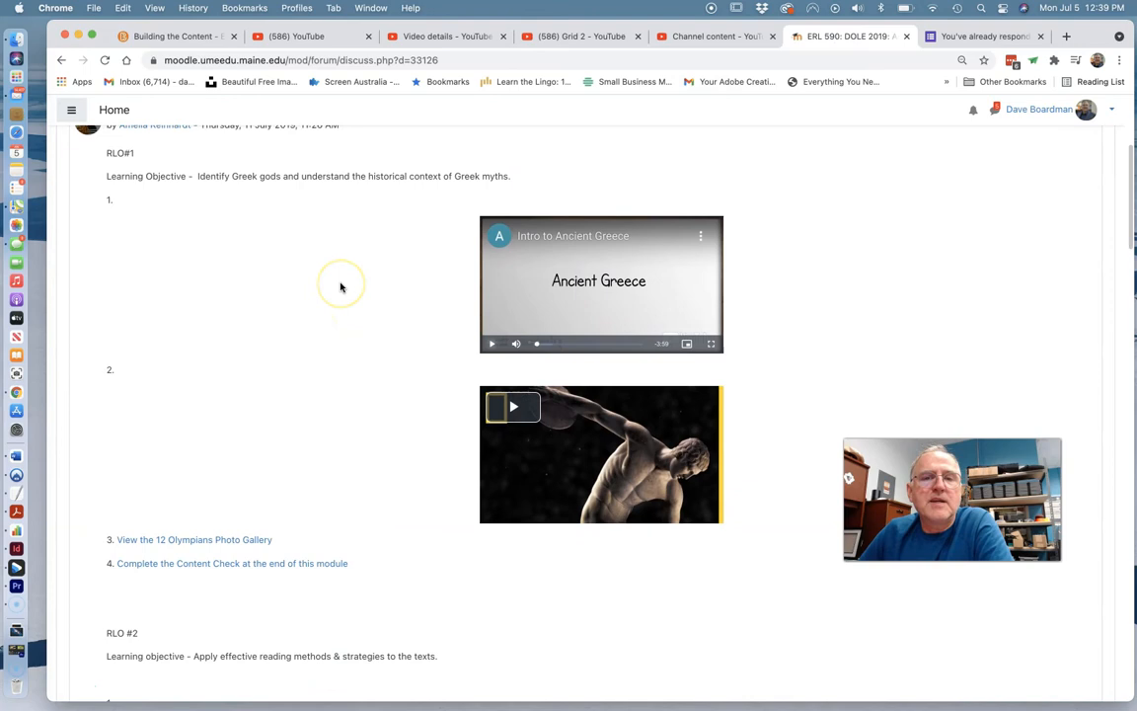
# Play the Intro to Ancient Greece video near its end and pause it, then open the Content Check
pyautogui.scroll(-3)
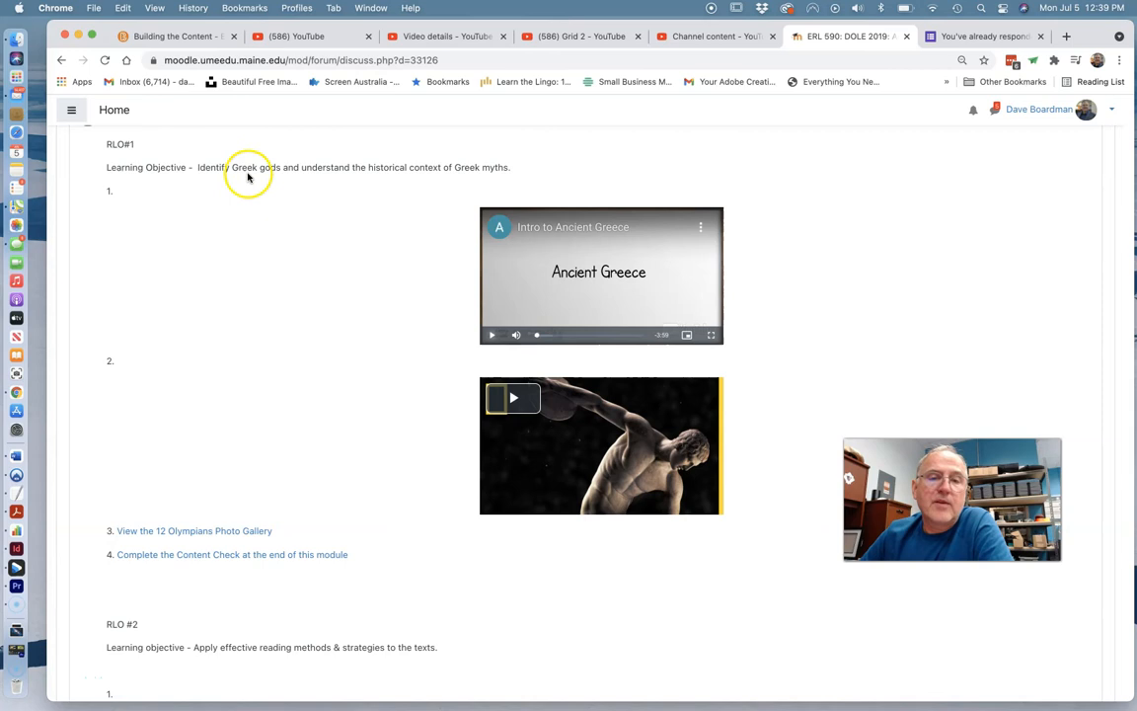
pyautogui.click(492, 333)
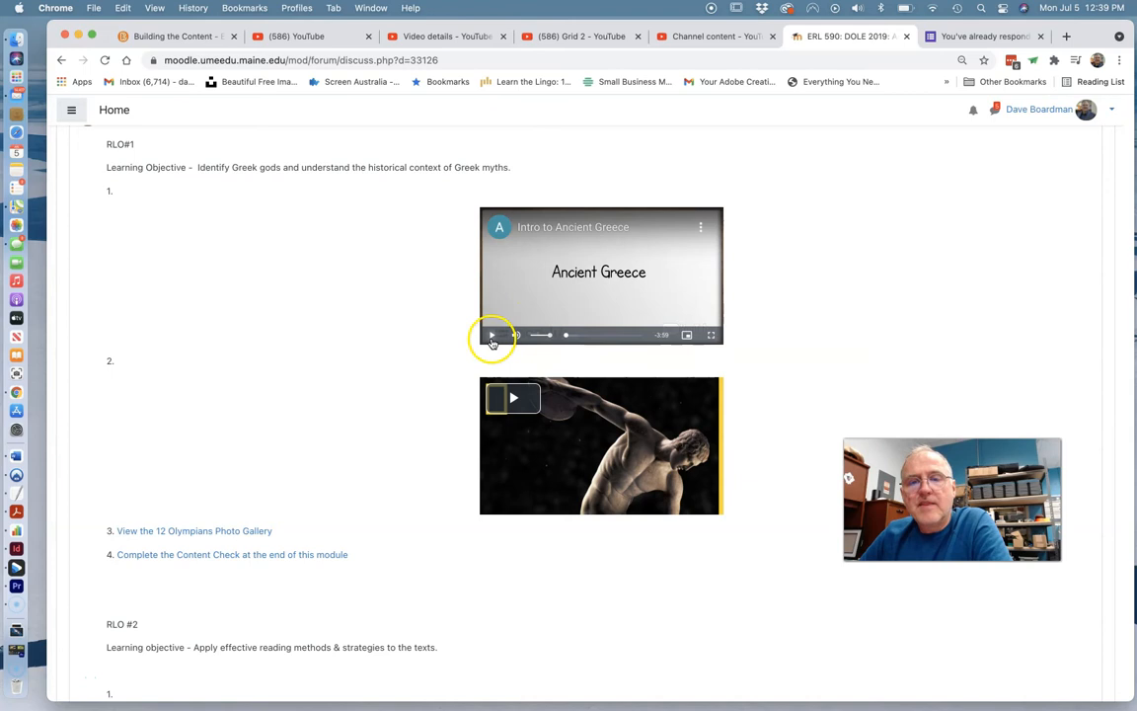
pyautogui.click(492, 335)
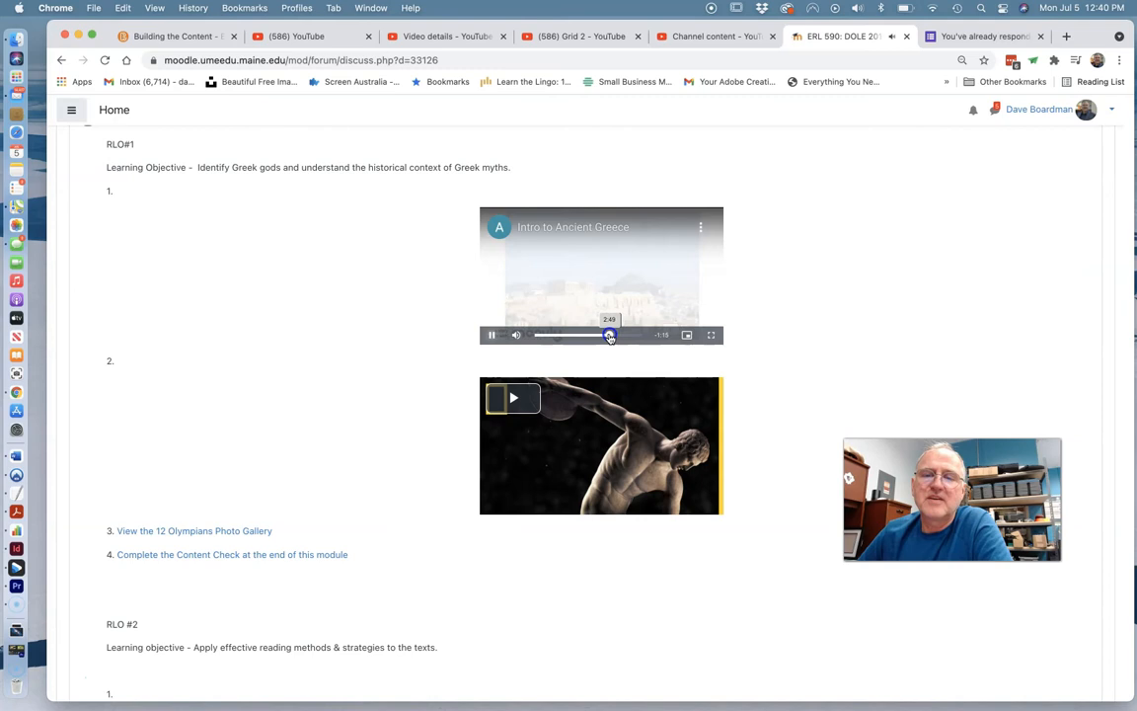
pyautogui.click(492, 334)
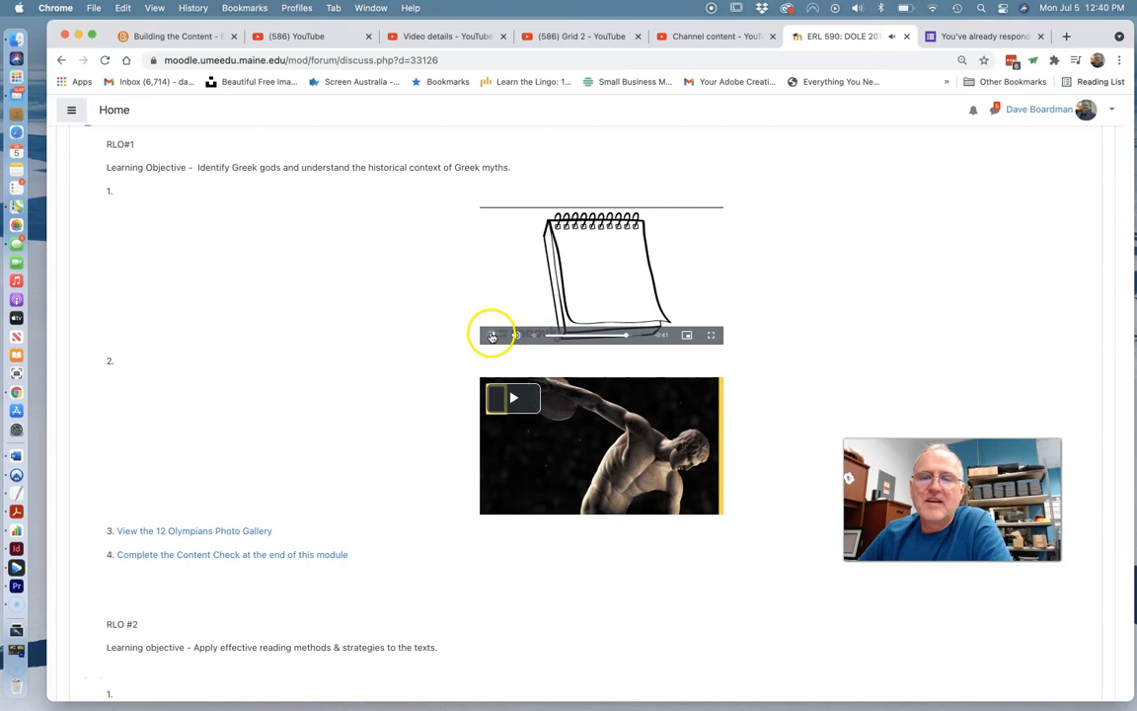
pyautogui.click(512, 397)
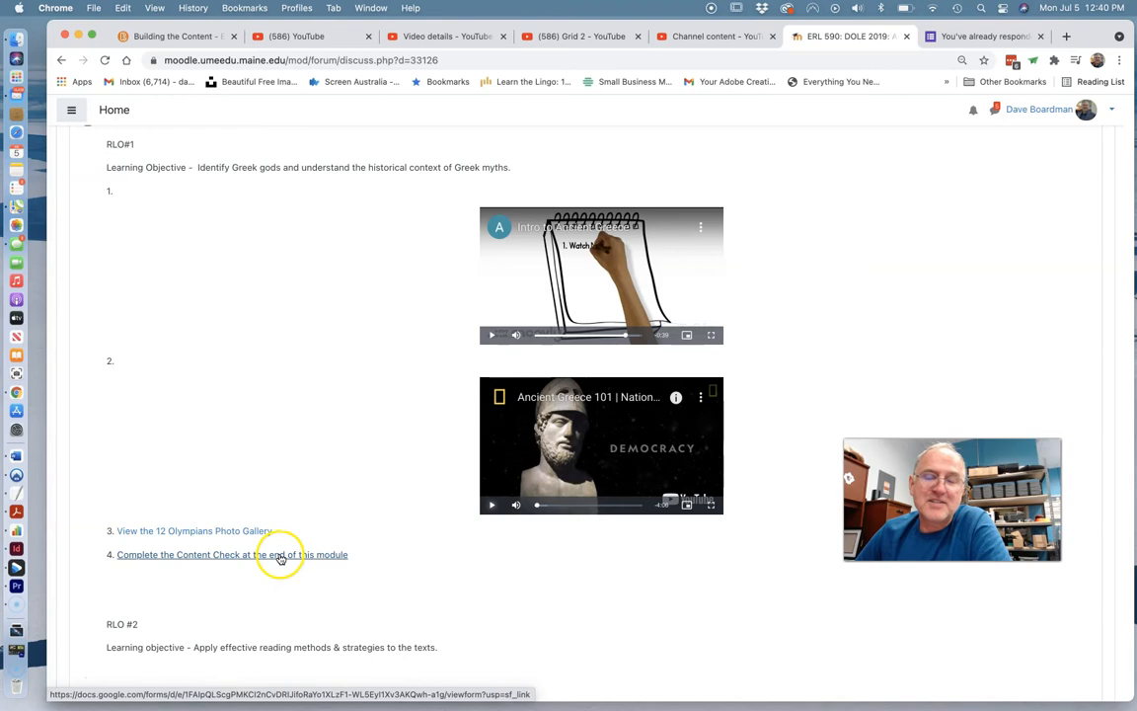
pyautogui.click(231, 554)
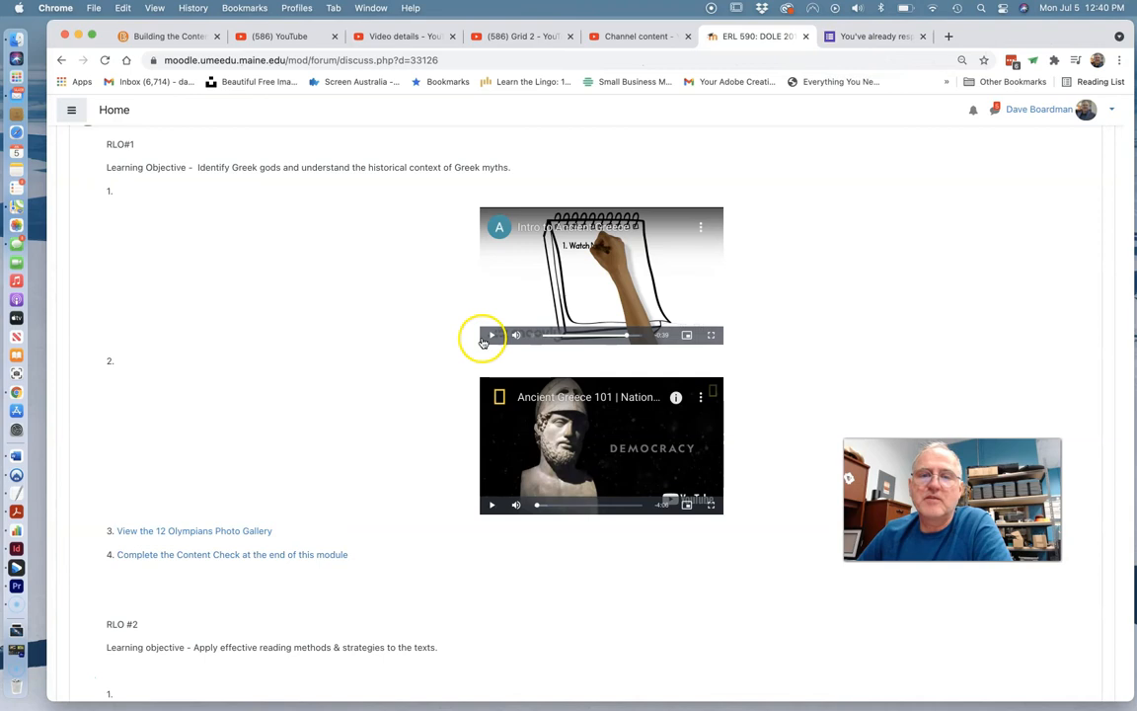
pyautogui.scroll(-3)
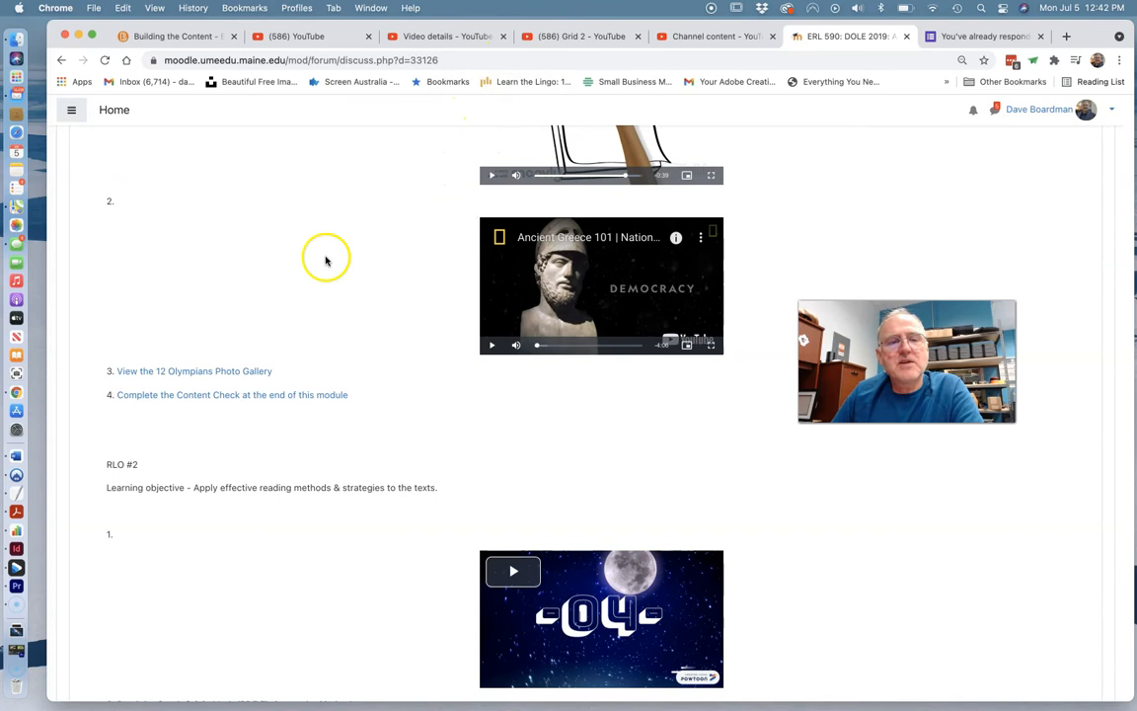
pyautogui.moveTo(15, 474)
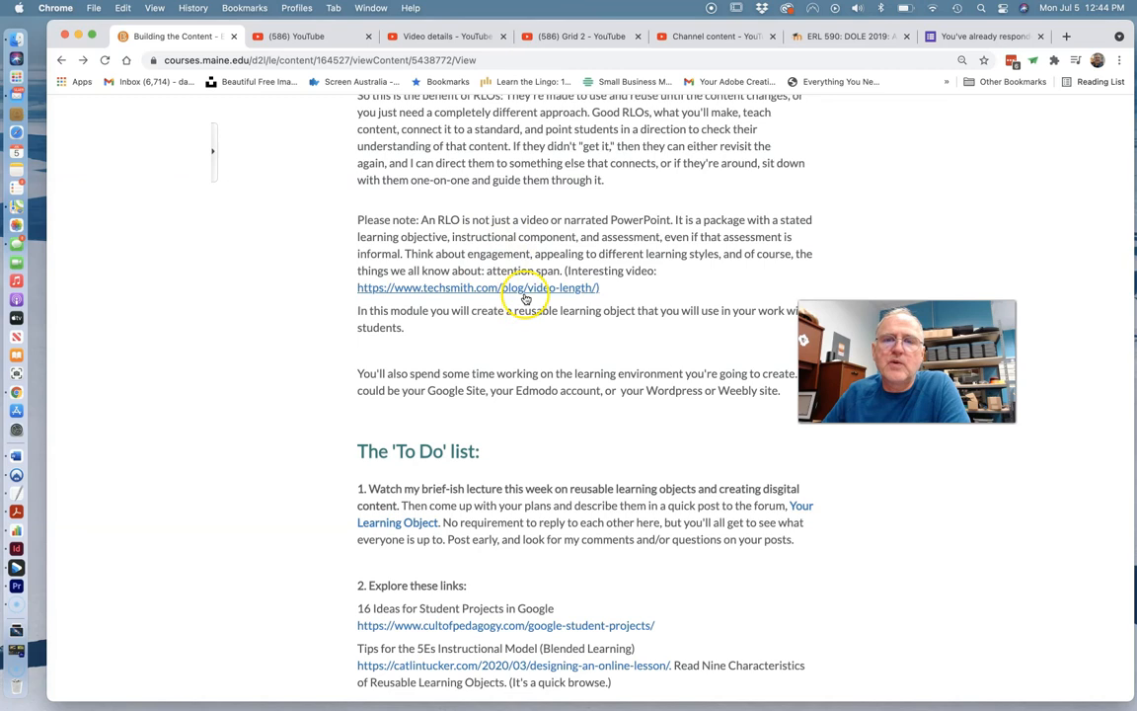
pyautogui.scroll(-3)
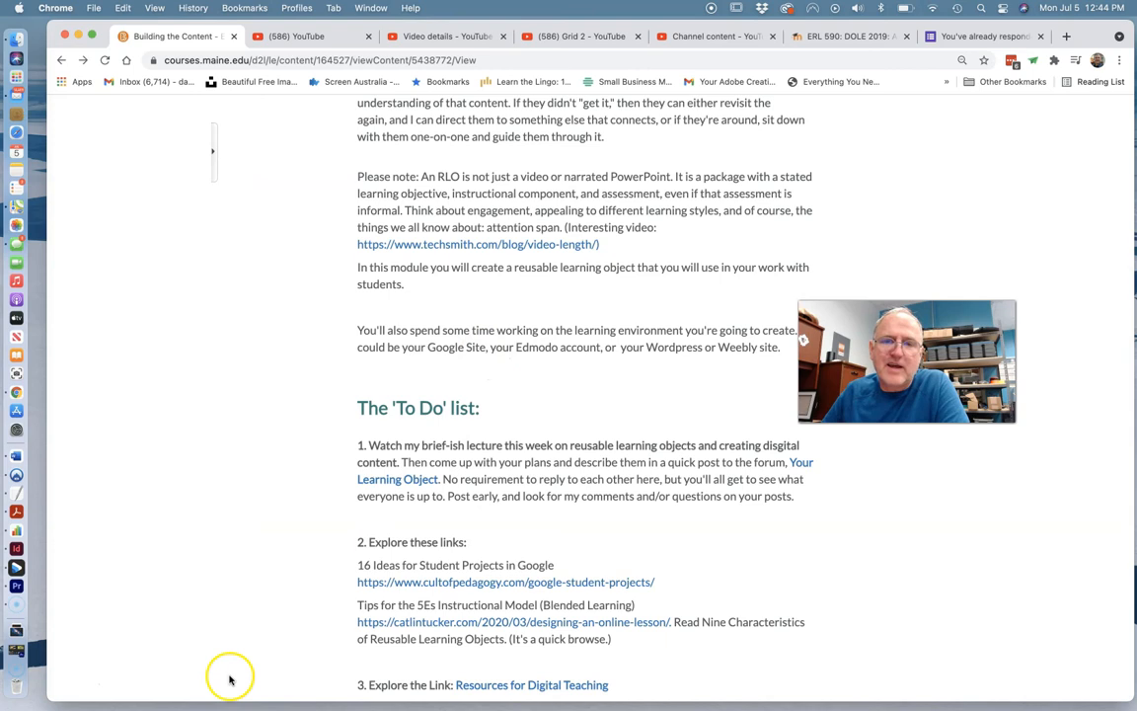
pyautogui.scroll(-3)
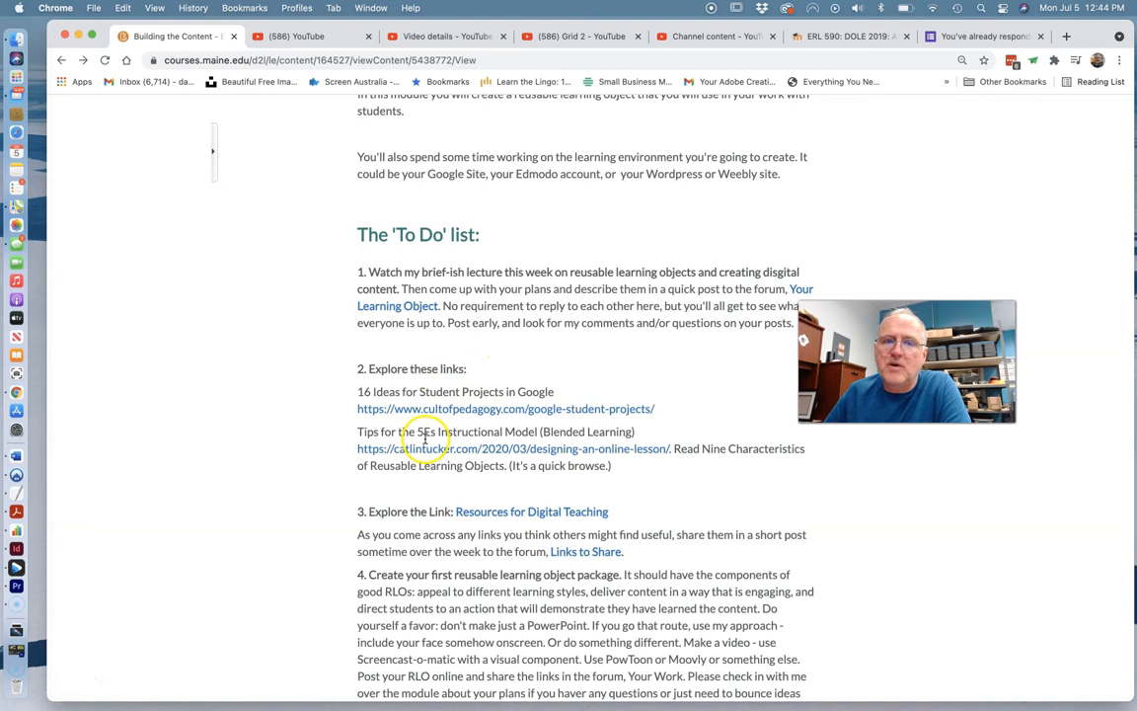
pyautogui.scroll(-3)
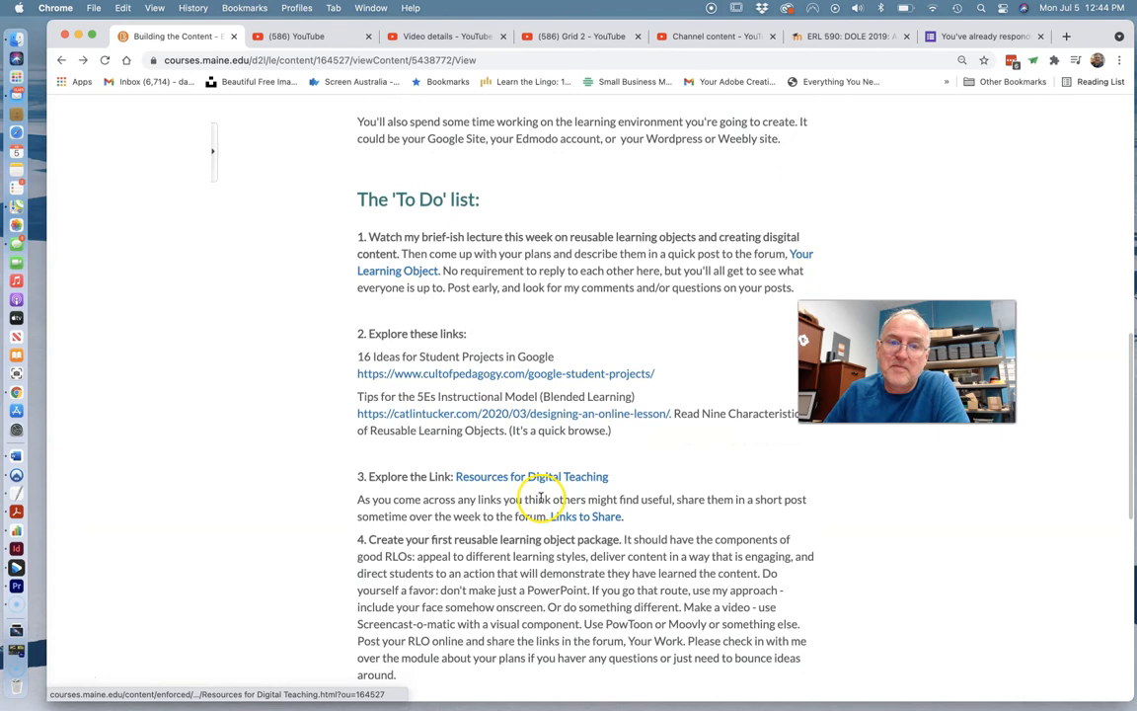
pyautogui.scroll(-3)
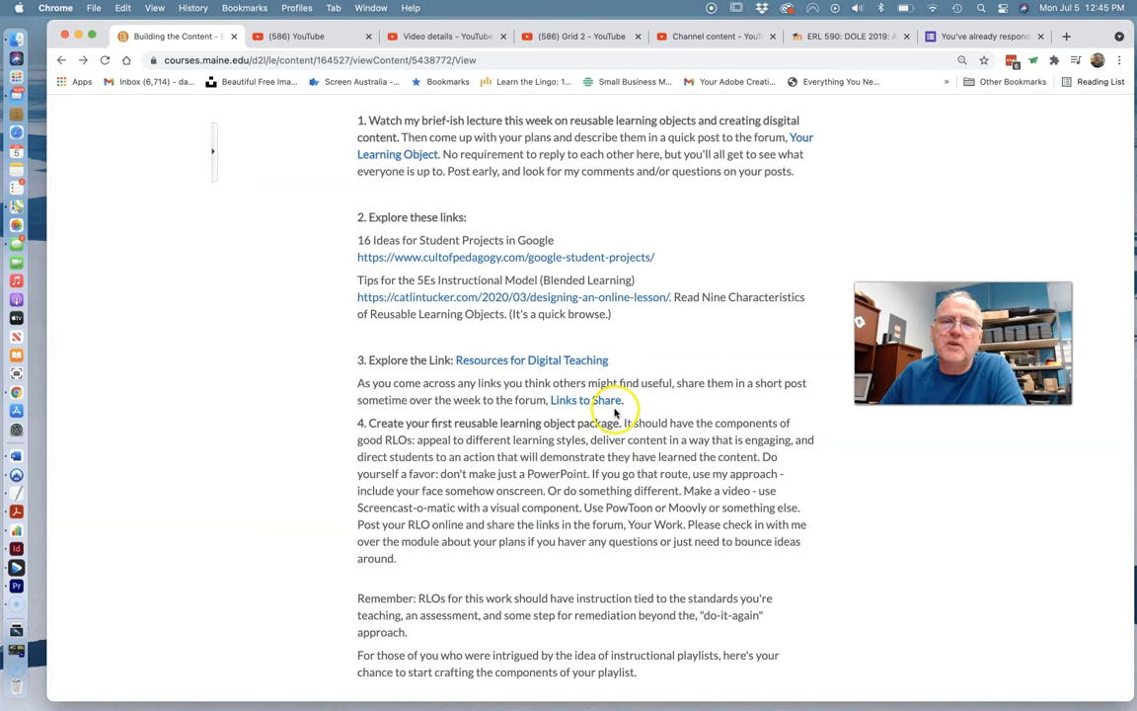
pyautogui.moveTo(586, 400)
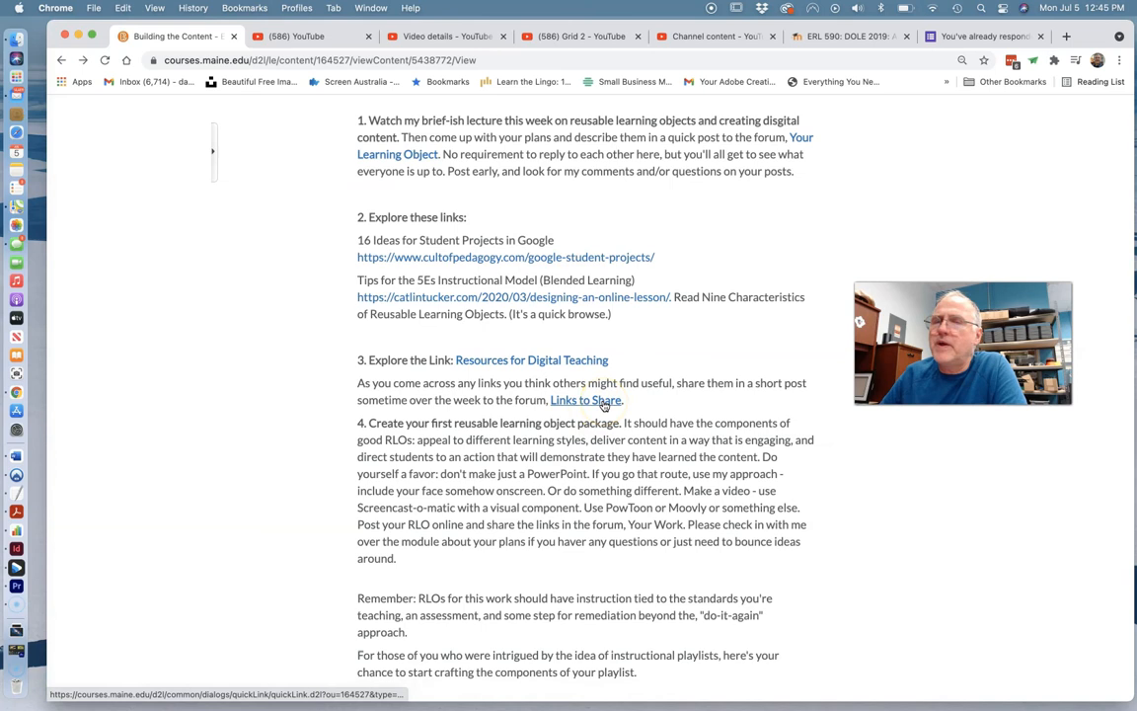
pyautogui.scroll(-3)
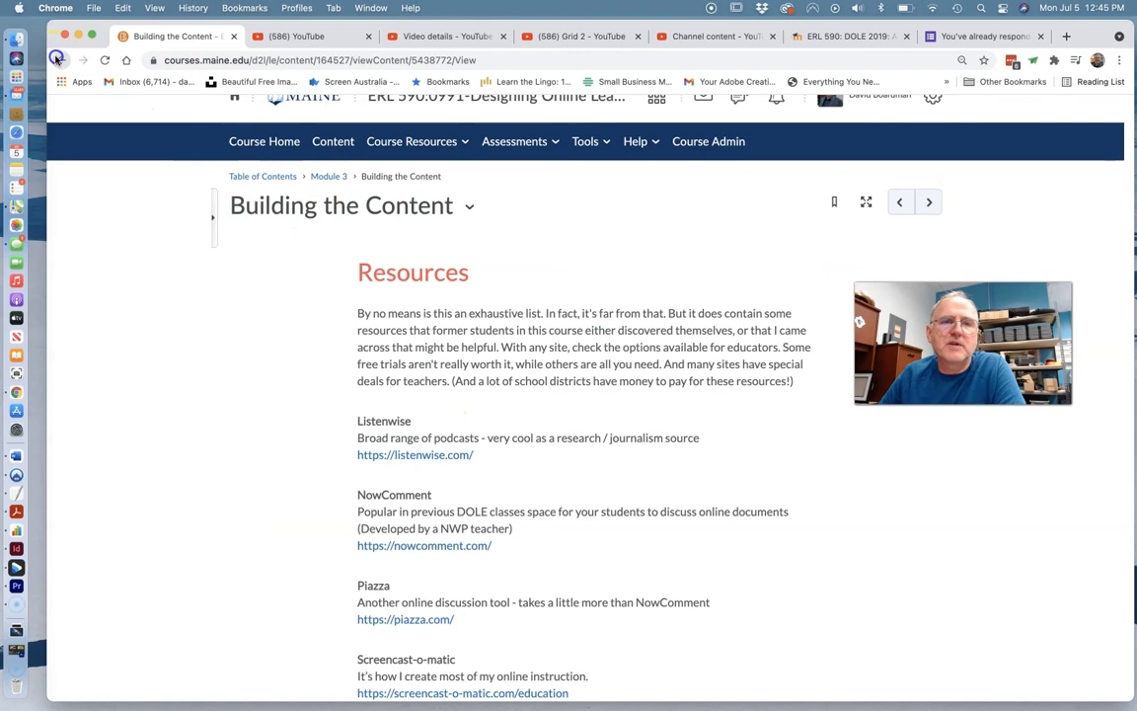
pyautogui.scroll(-3)
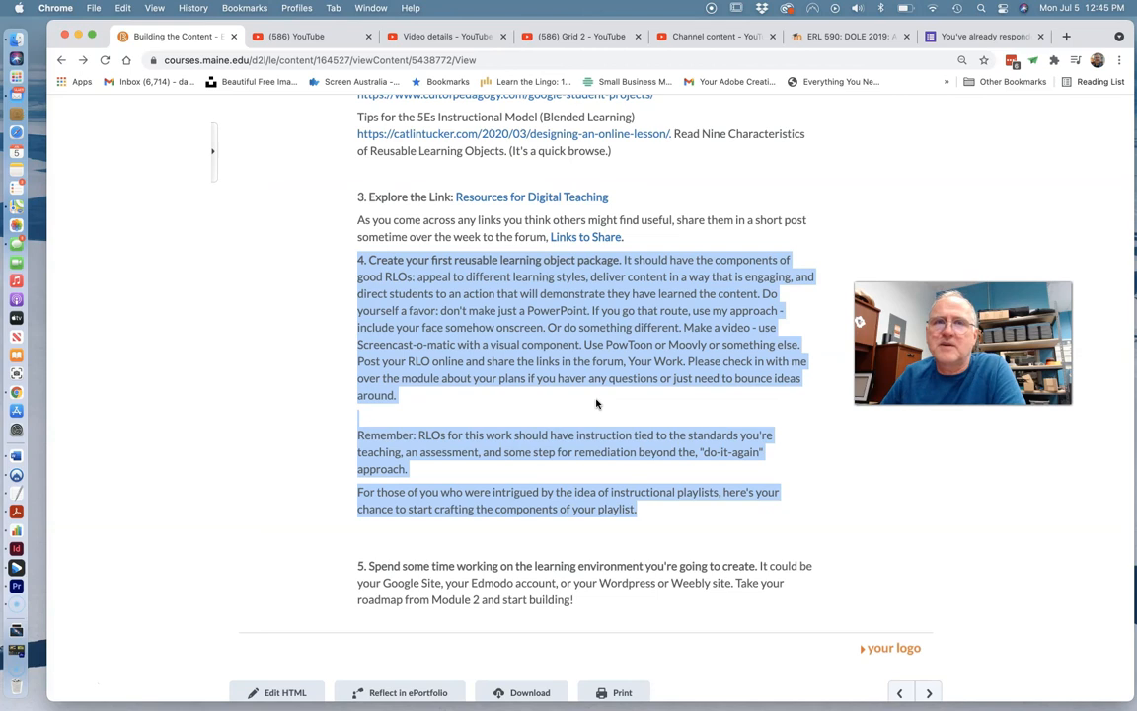
pyautogui.click(469, 328)
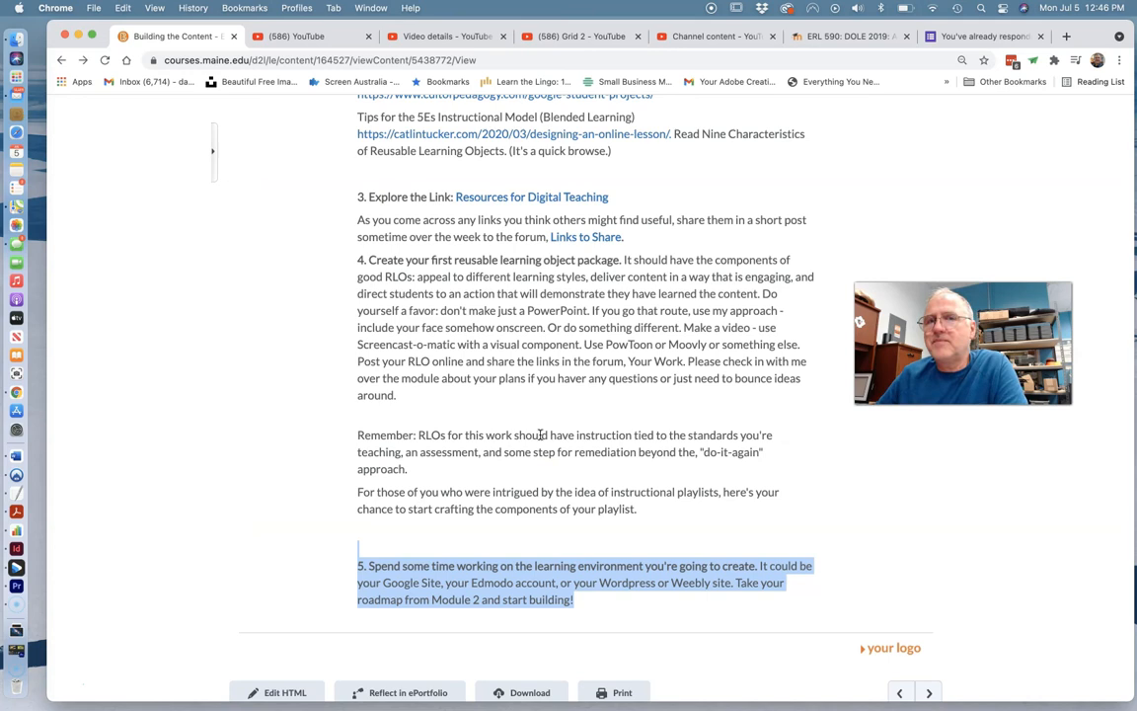
pyautogui.click(582, 600)
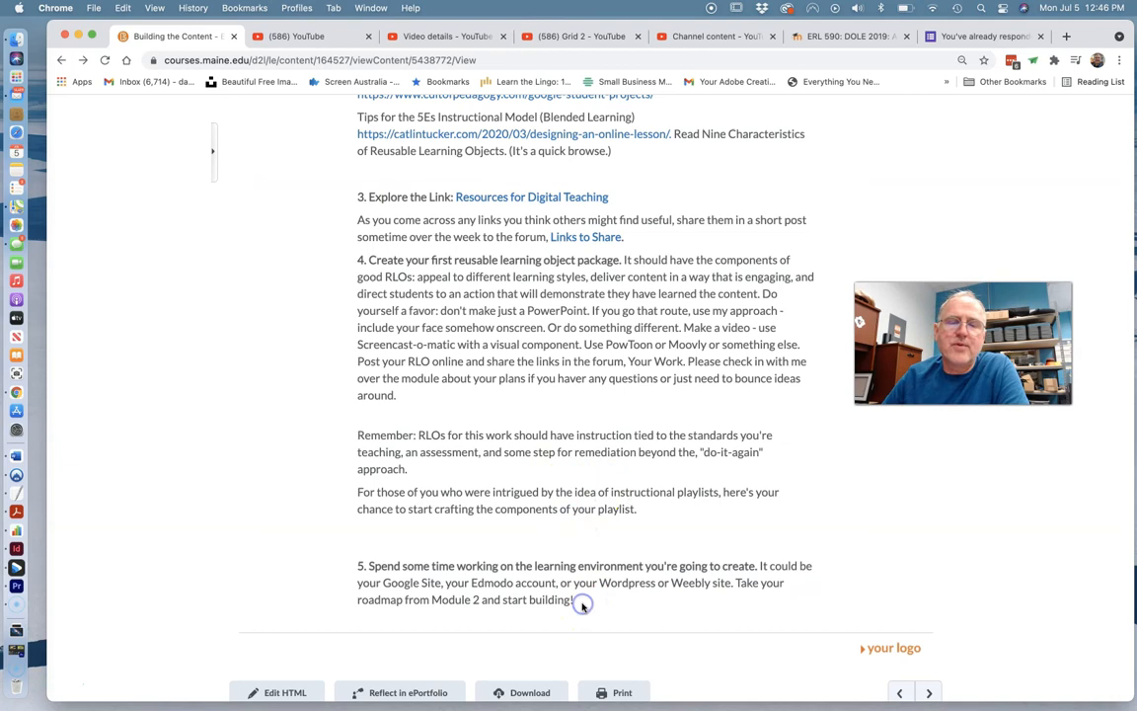
pyautogui.moveTo(652, 595)
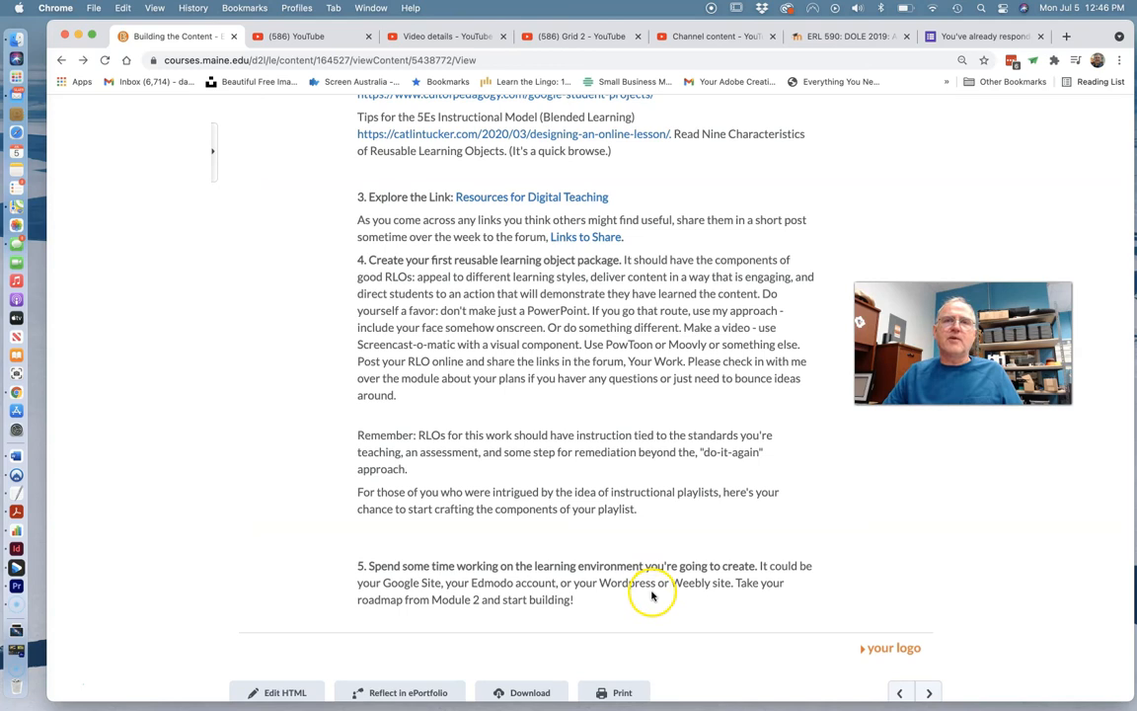